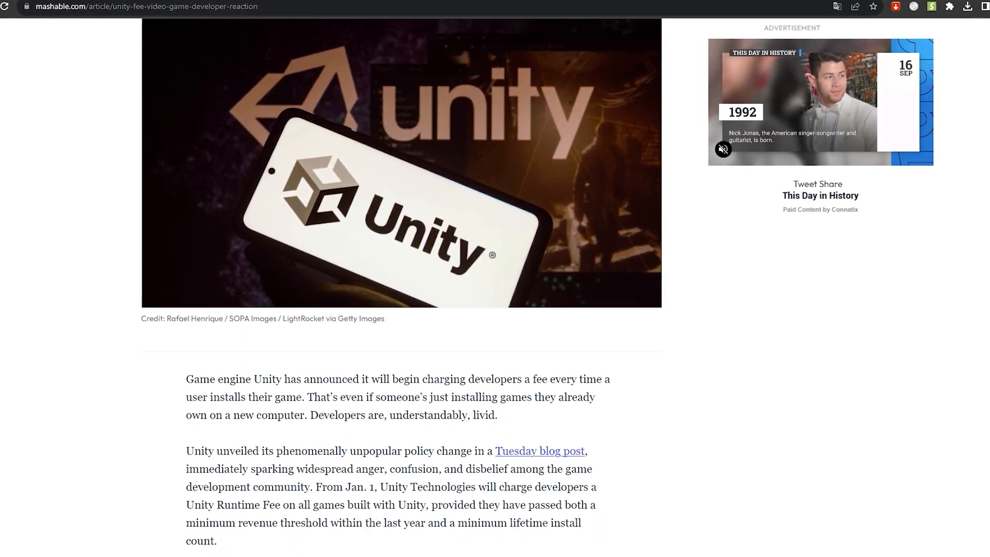
Highlight the FAQ question about reinstalls on the same device and its 'won't be charged' answer
scroll(down, 3)
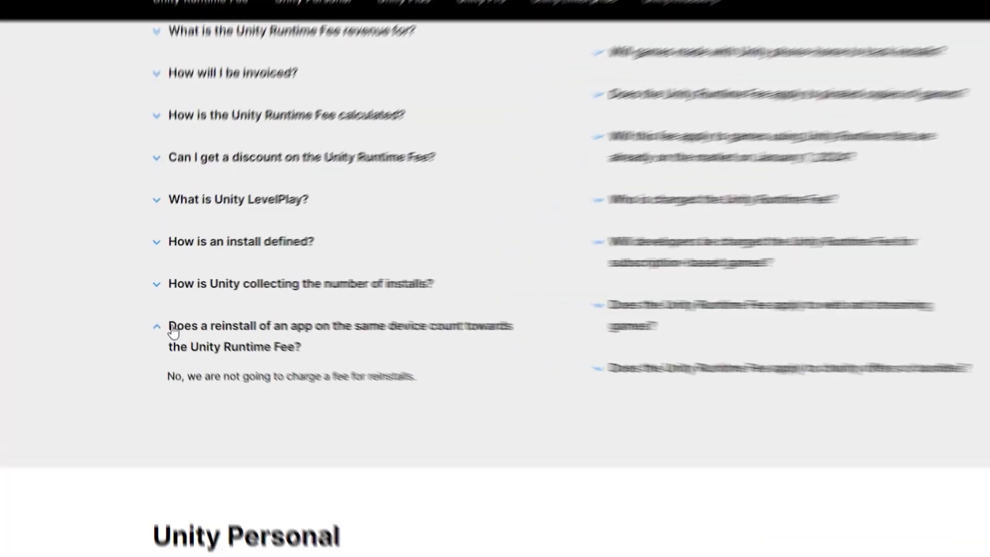
drag(170, 326, 374, 381)
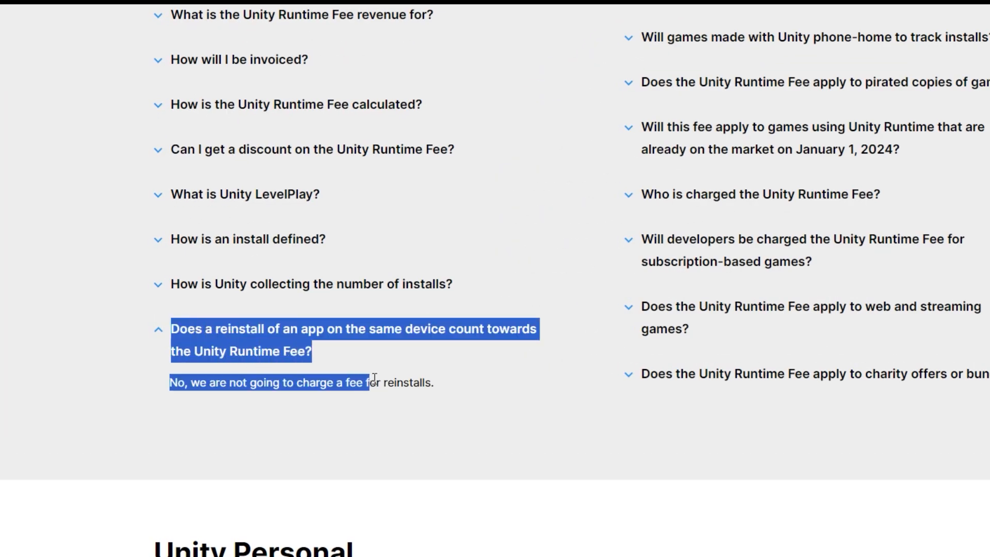